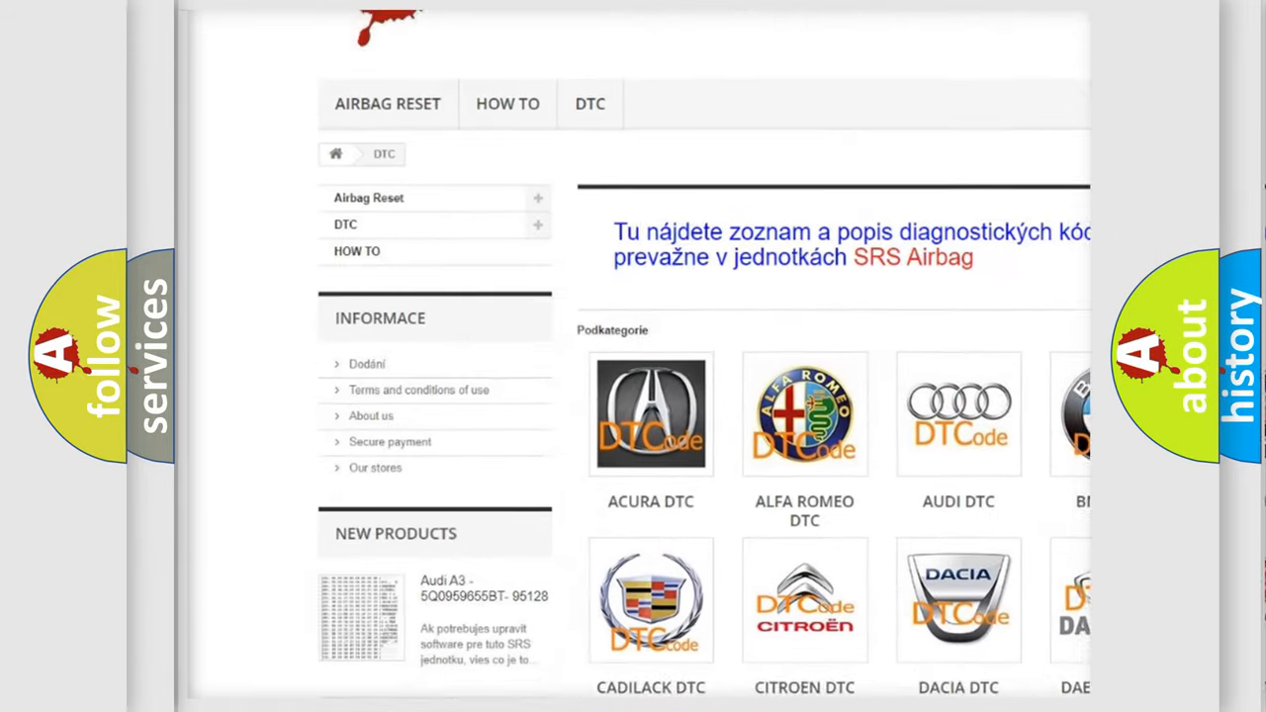
{"action": "scroll", "scroll_direction": "down", "scroll_amount": 3}
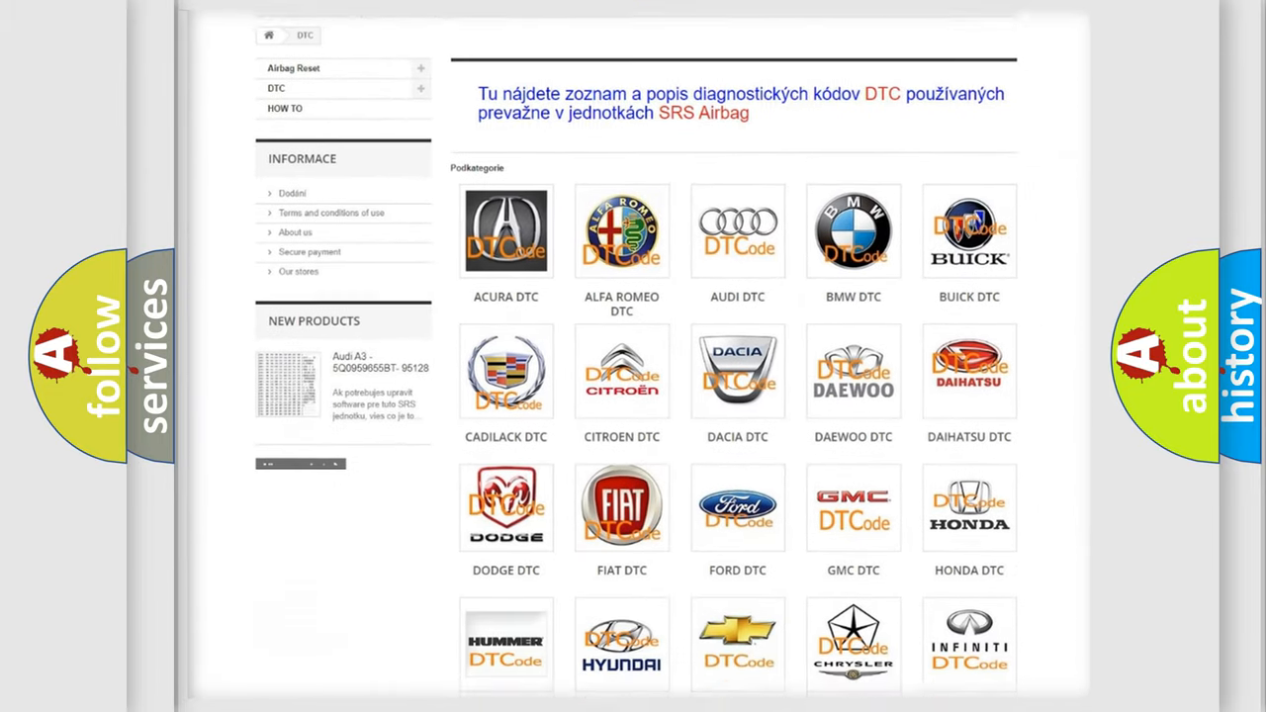
{"action": "scroll", "scroll_direction": "down", "scroll_amount": 3}
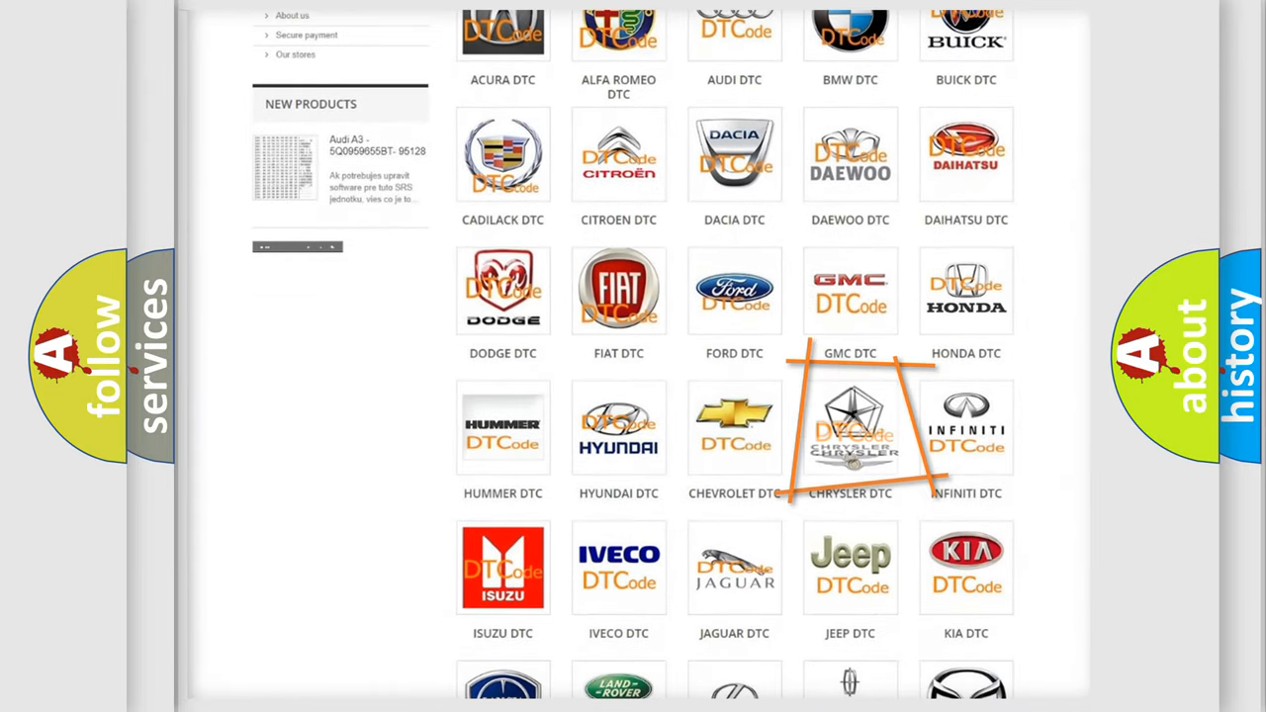